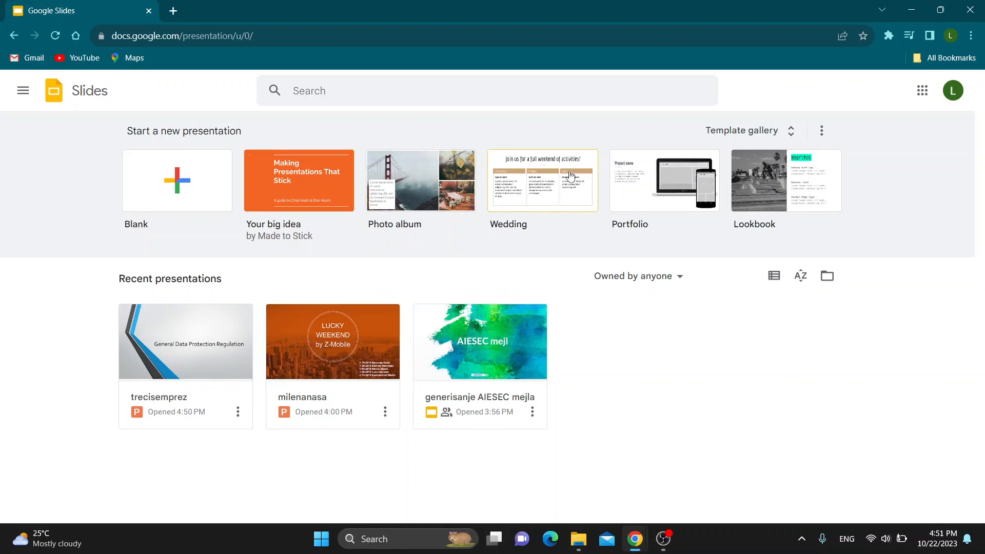
mouse_move(227, 126)
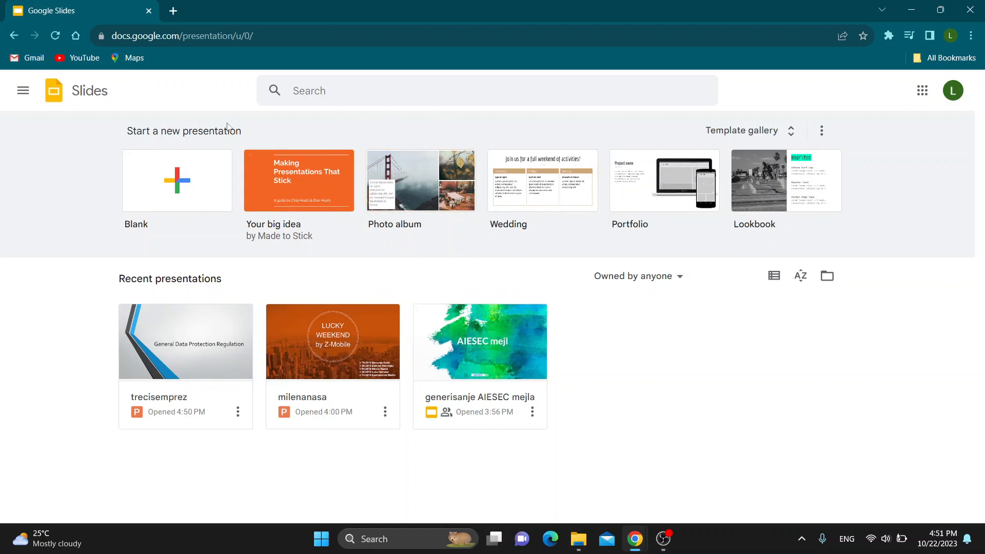
mouse_move(50, 261)
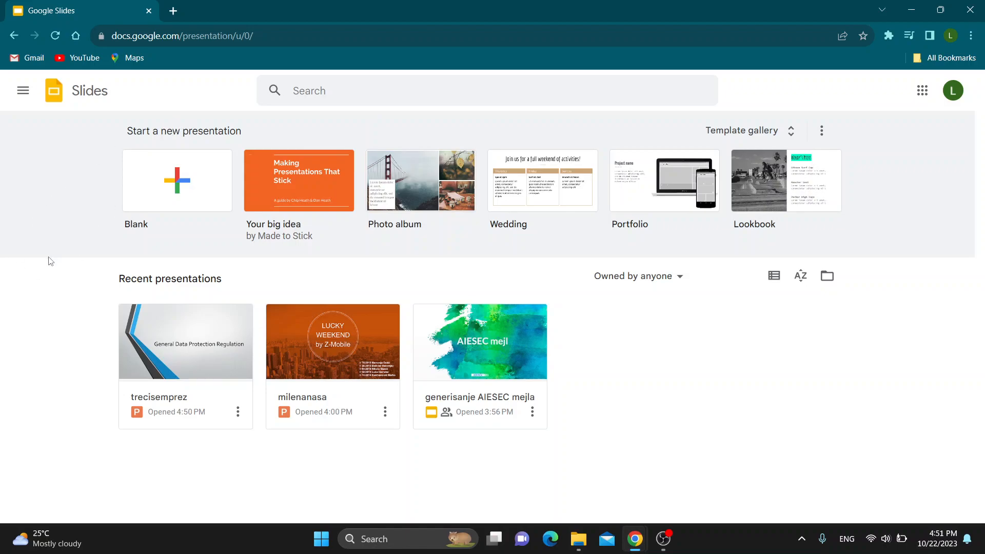
mouse_move(68, 177)
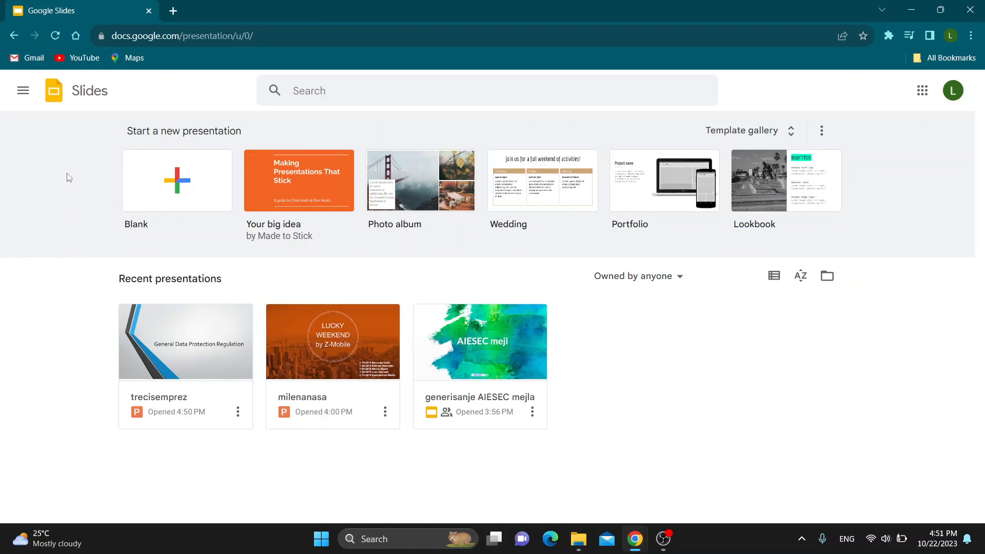
mouse_move(152, 265)
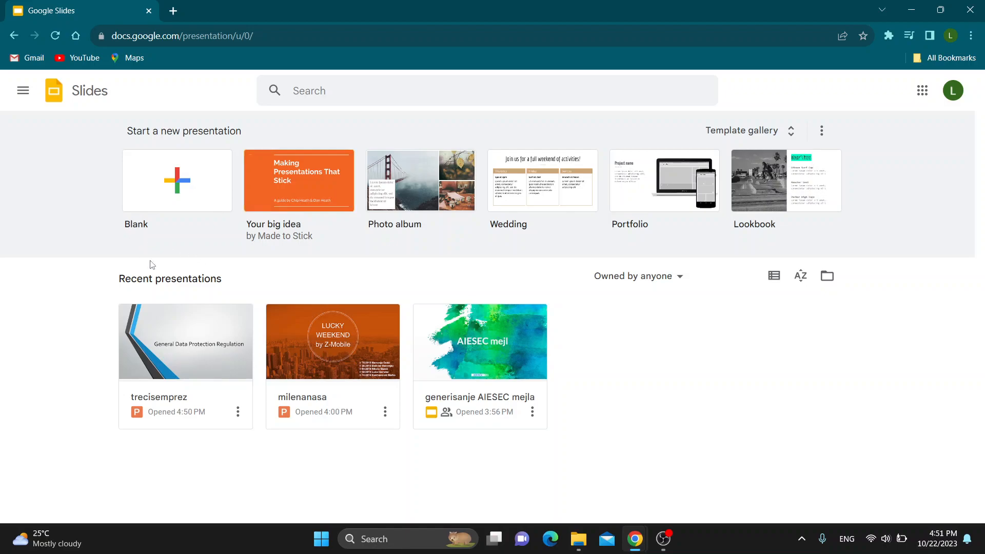
mouse_move(493, 271)
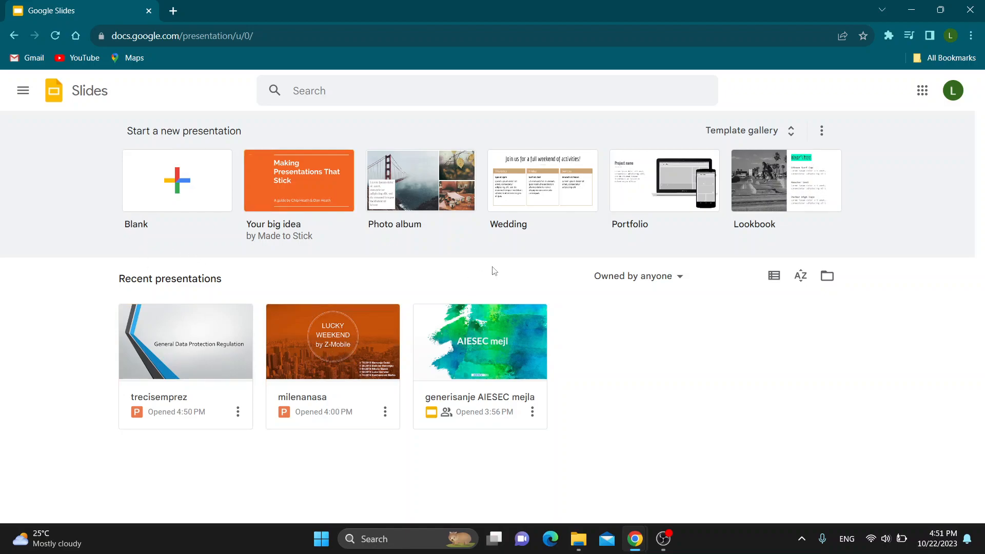
mouse_move(599, 302)
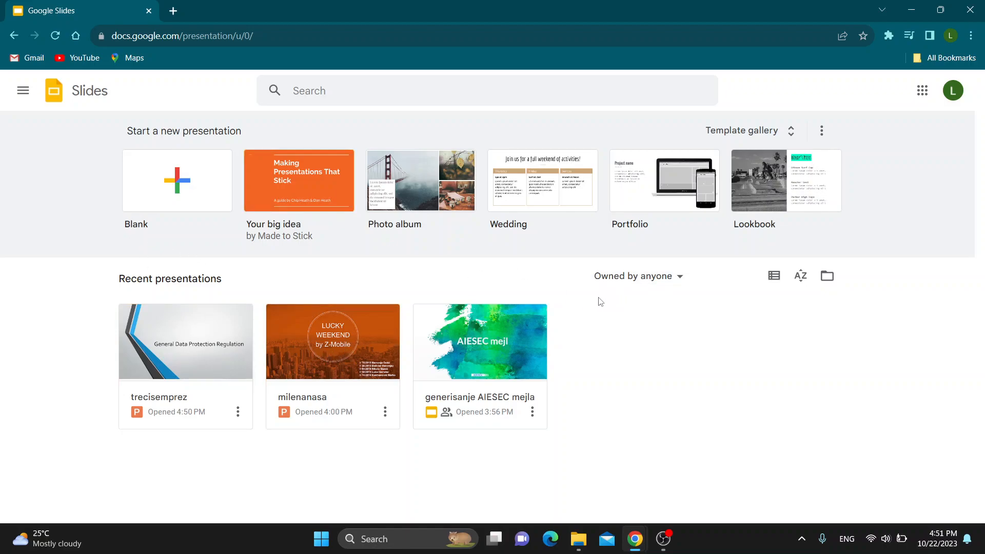
mouse_move(730, 378)
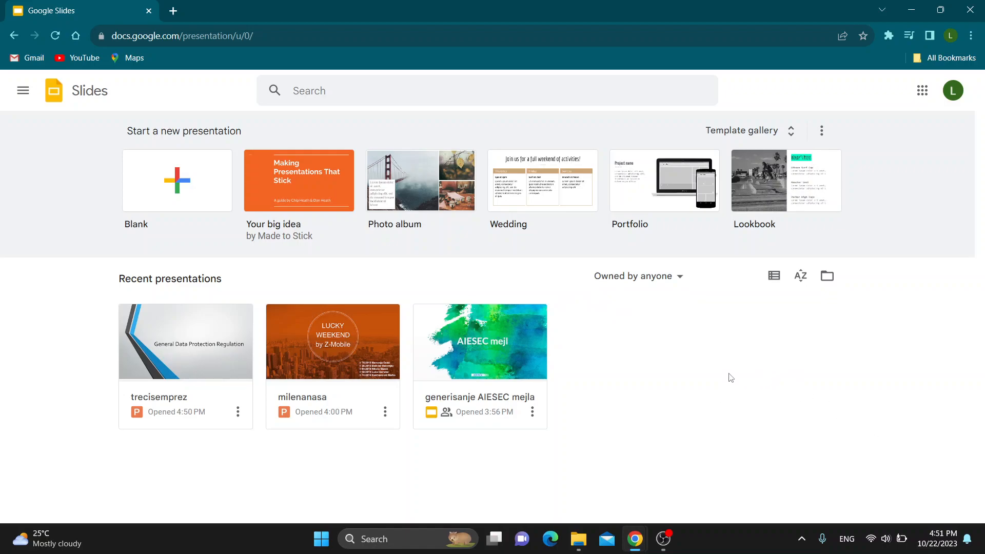
mouse_move(622, 427)
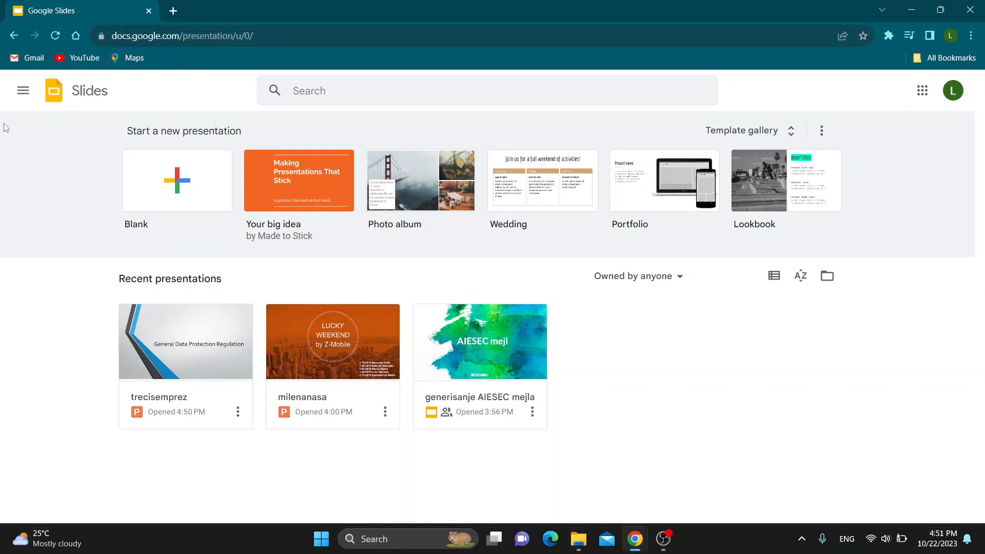
mouse_move(514, 217)
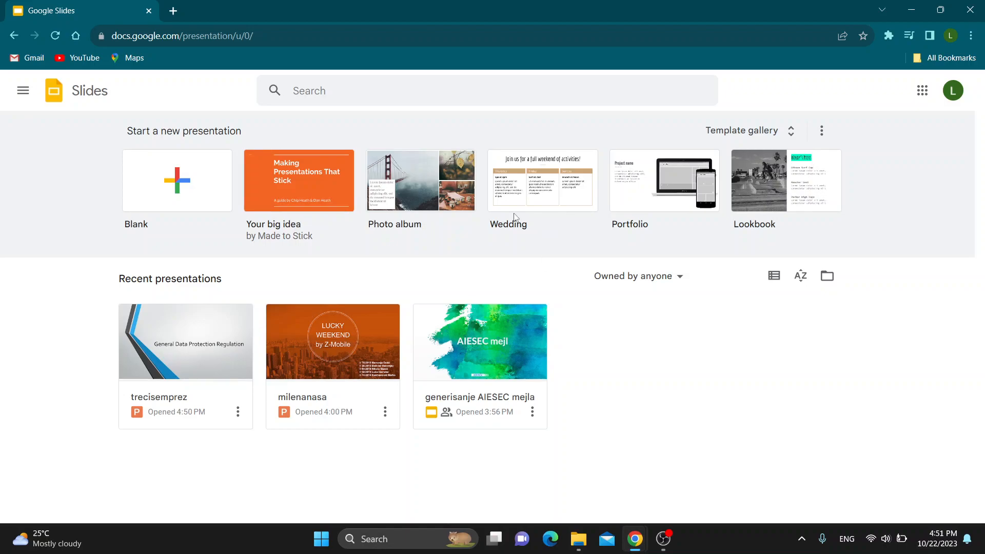
mouse_move(572, 300)
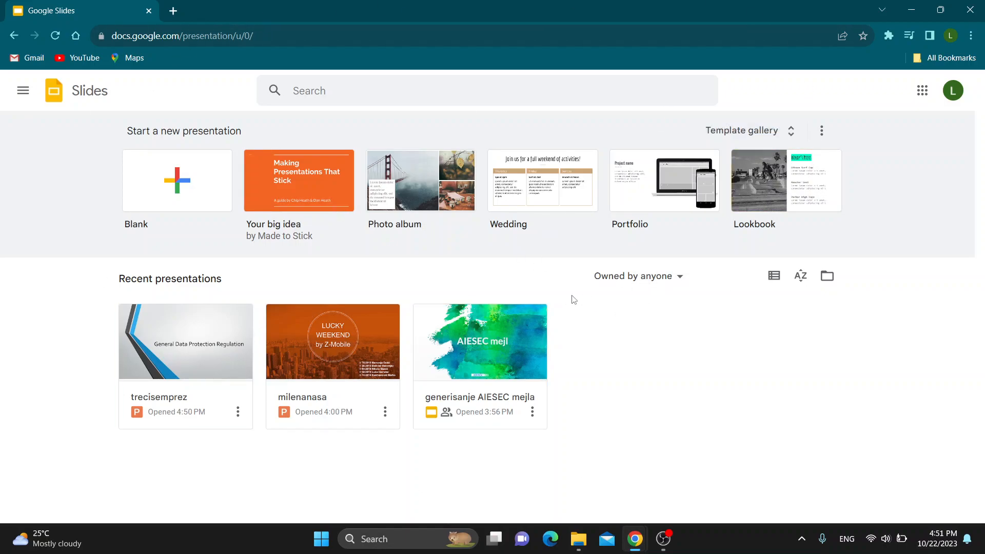
mouse_move(414, 271)
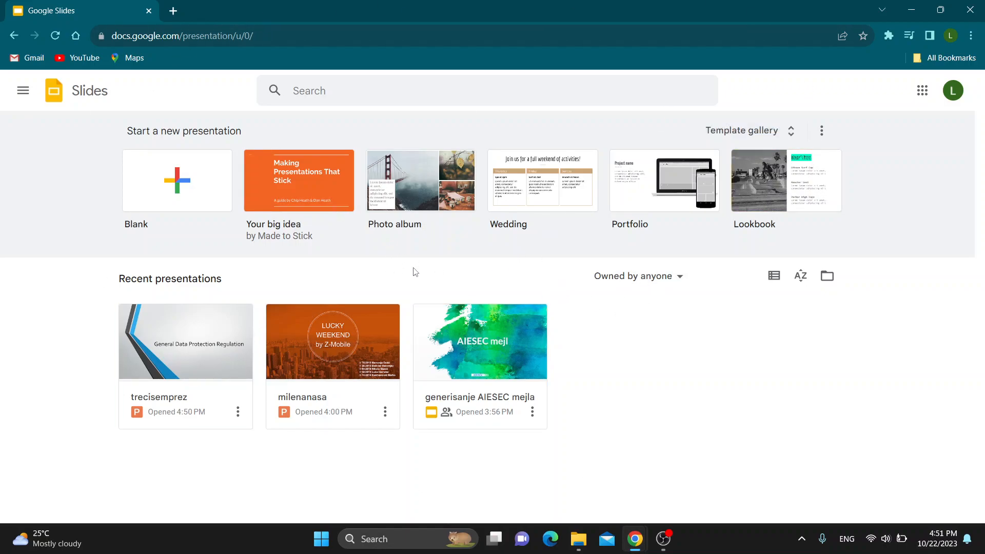
mouse_move(456, 298)
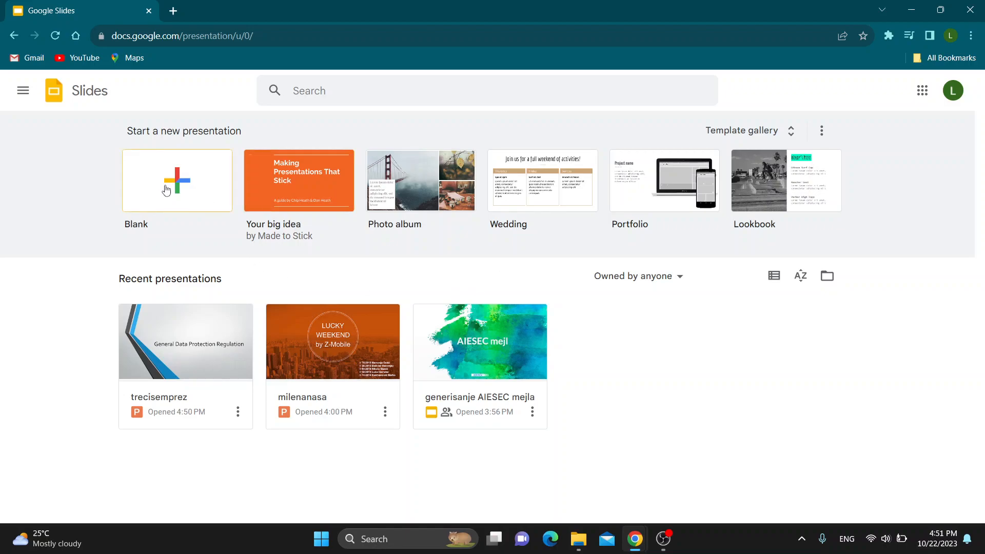
mouse_move(101, 219)
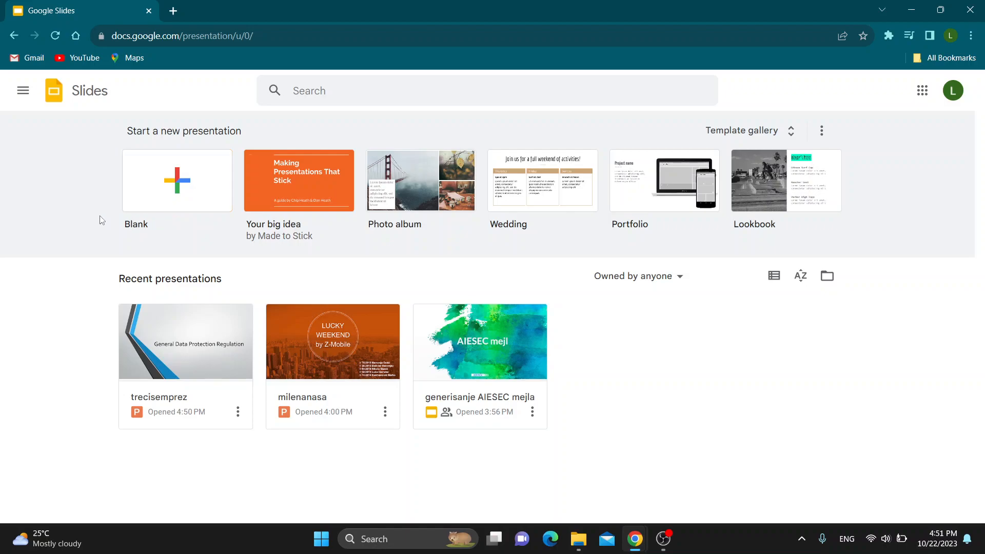
mouse_move(50, 201)
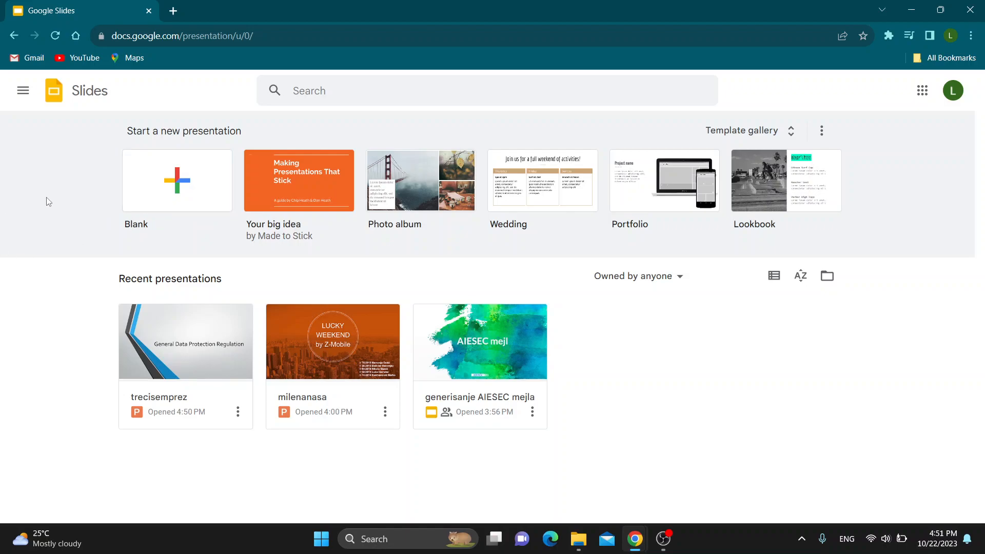
mouse_move(3, 218)
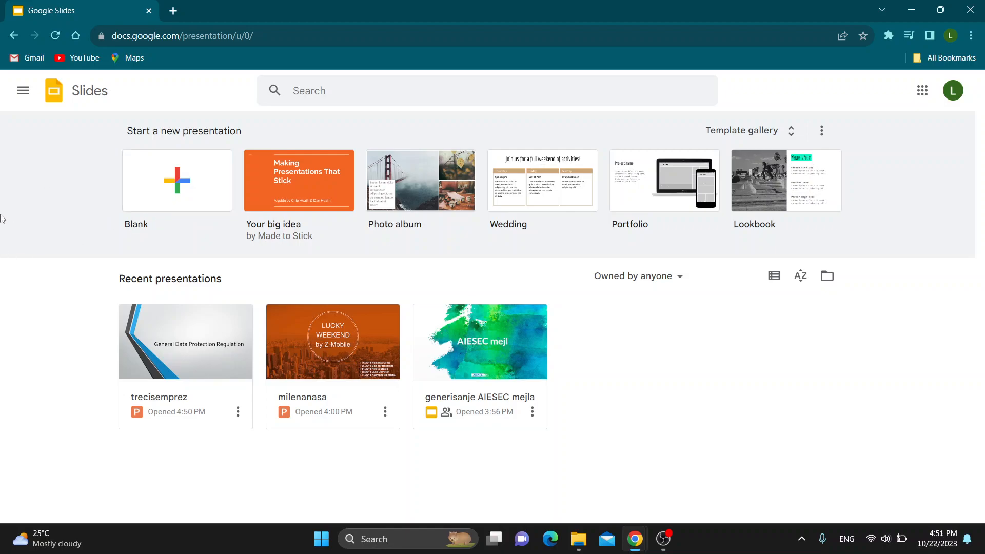
mouse_move(10, 291)
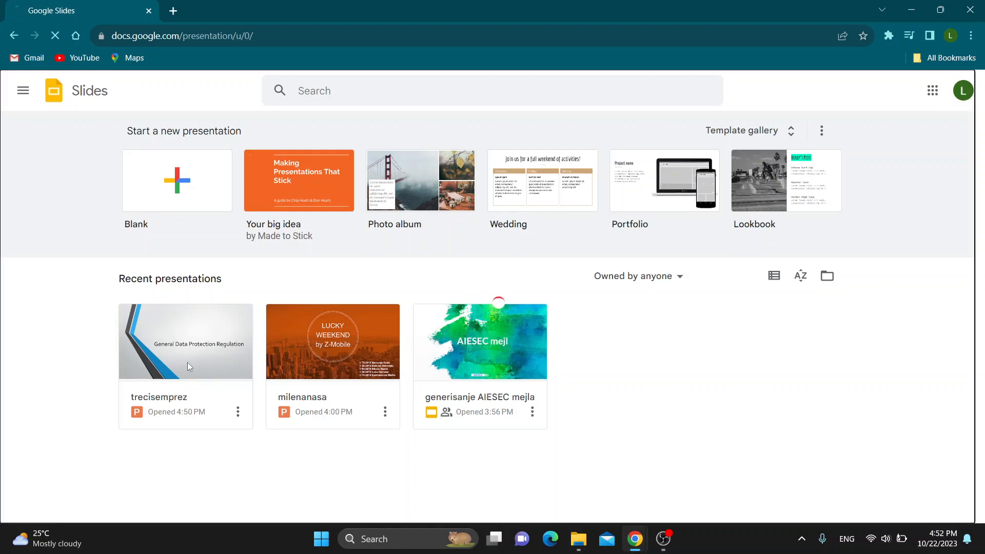
Open the trecisemprez presentation, glance at slide 2, and return to slide 1
double_click(186, 340)
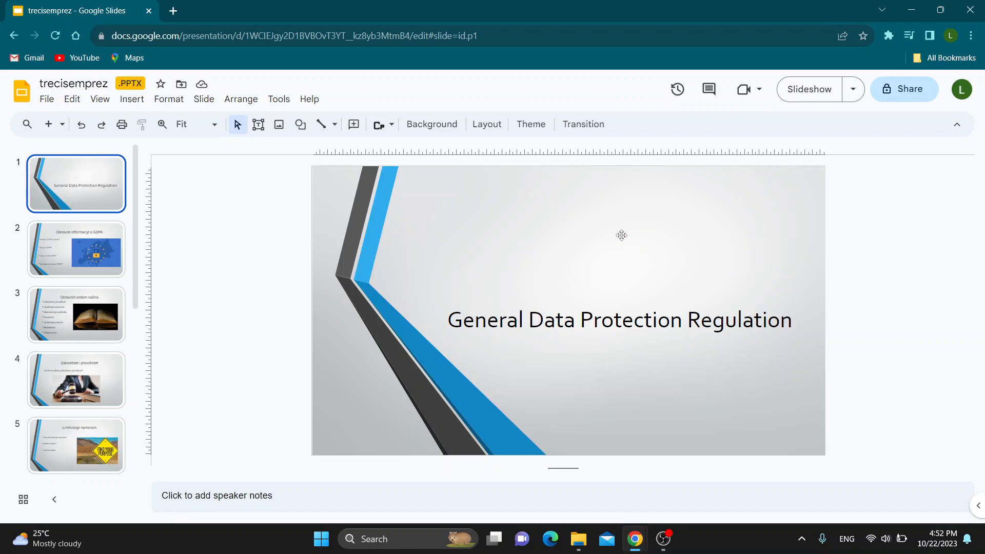
click(74, 249)
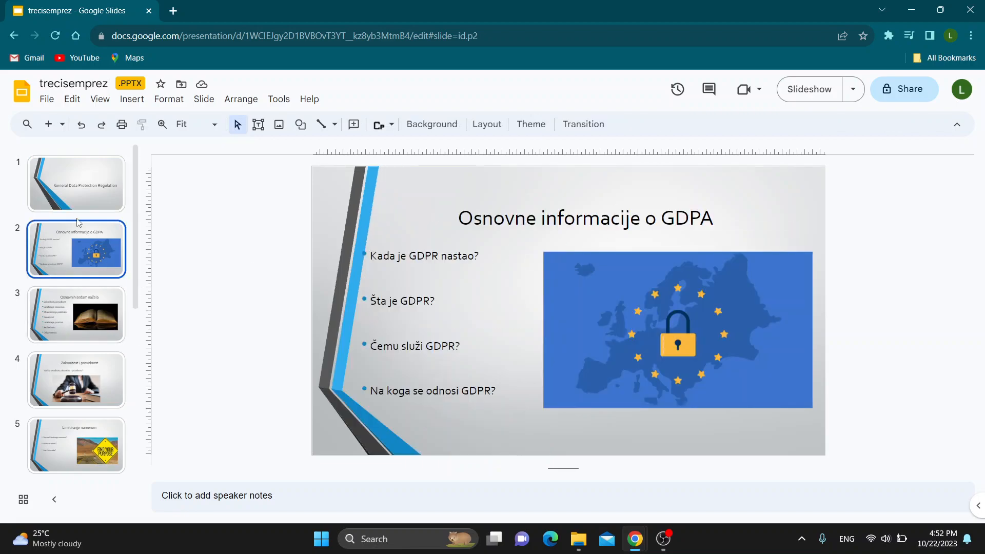
mouse_move(94, 193)
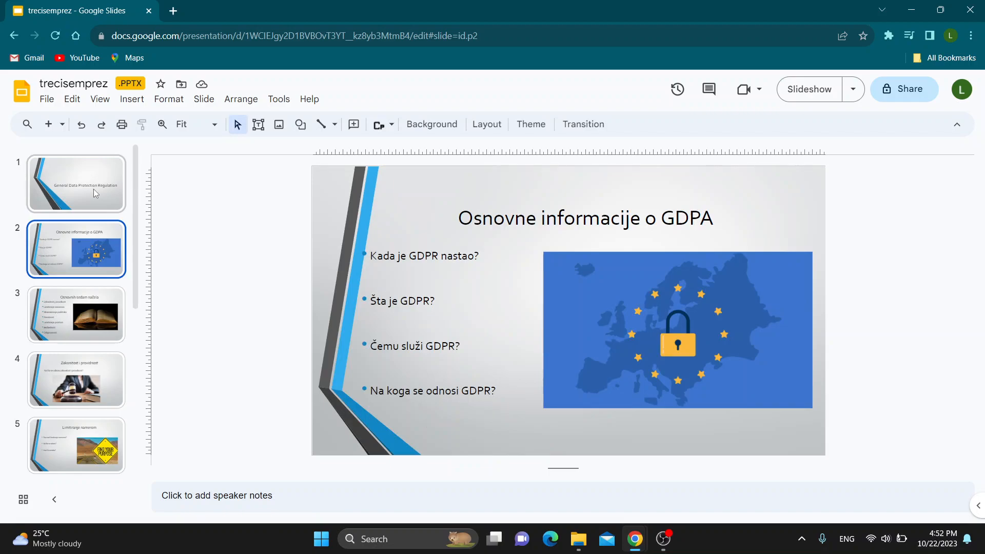
click(75, 184)
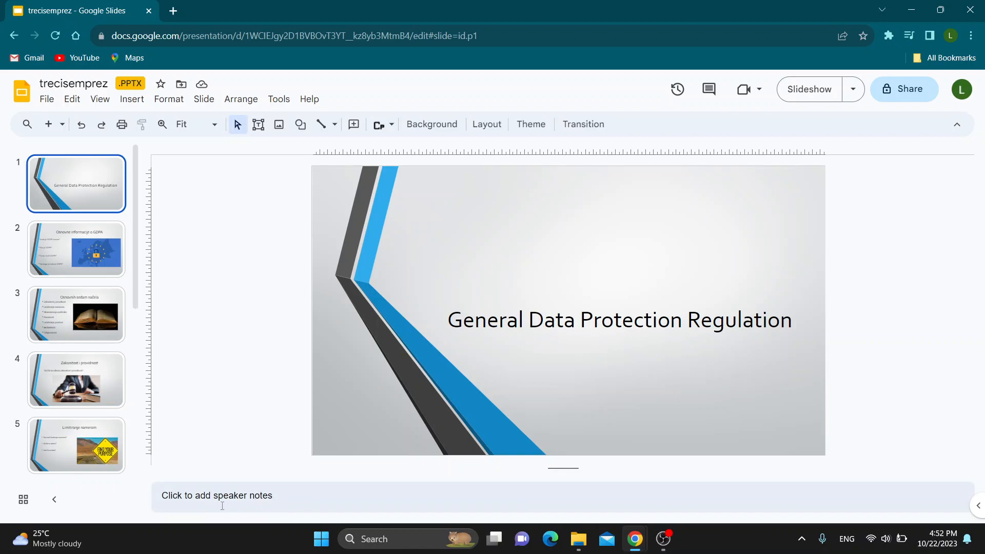
mouse_move(237, 474)
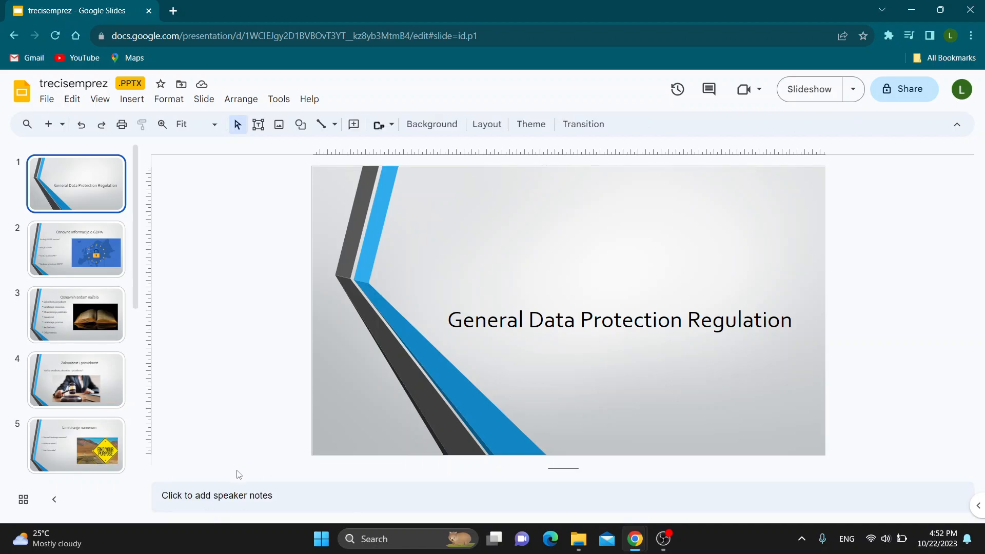
Enter 'Tutorial' in slide 1's speaker notes, then check slide 2 and come back
click(216, 494)
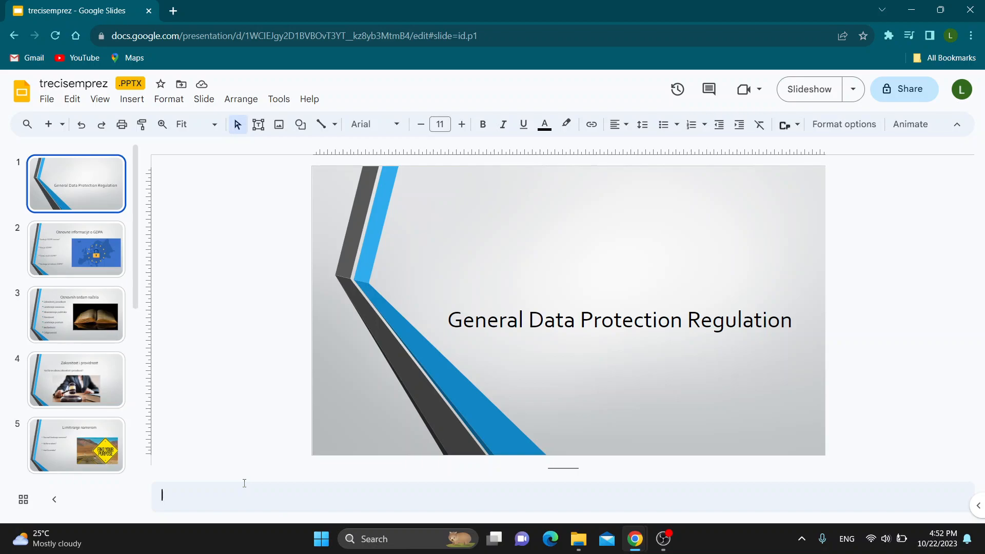
text(Tutorial)
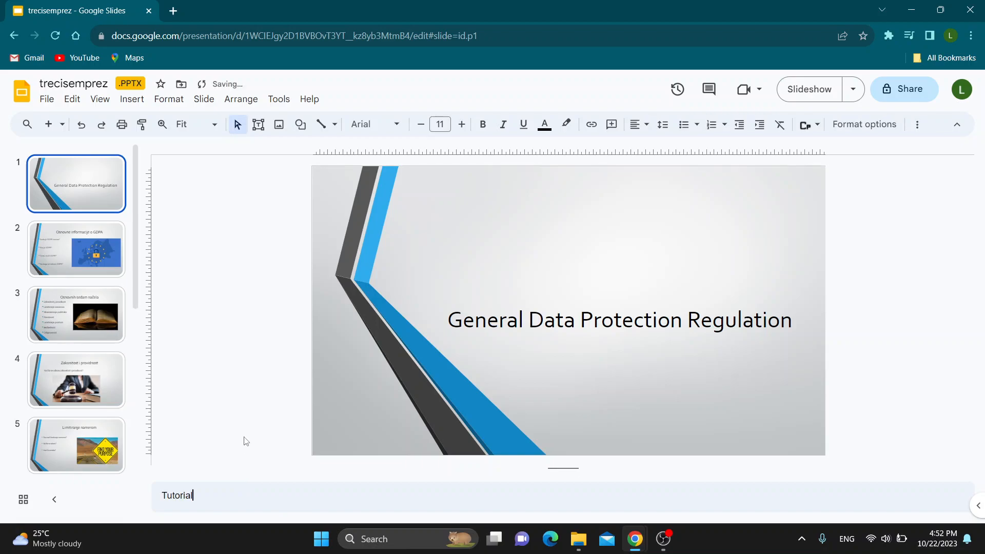
click(75, 248)
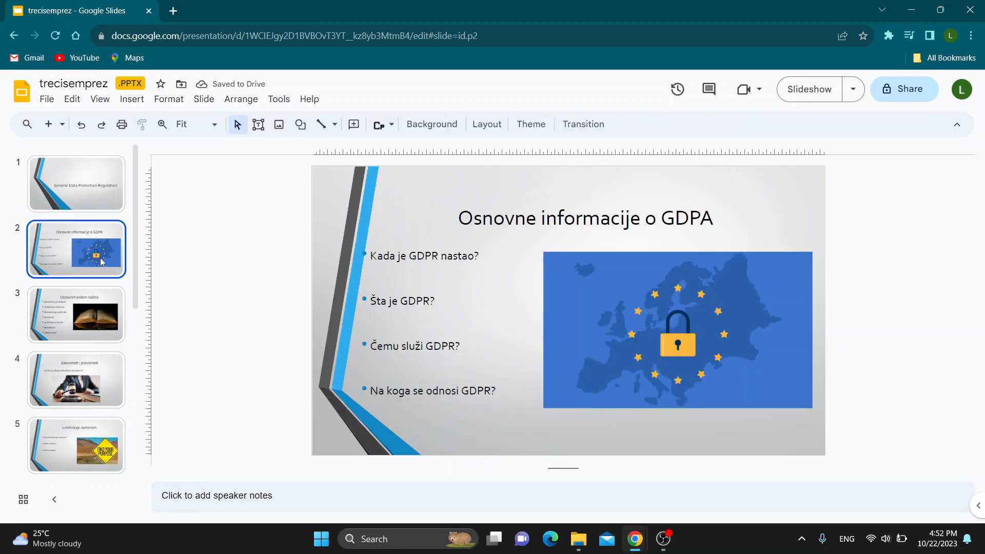
click(74, 184)
text(Tutorial vi)
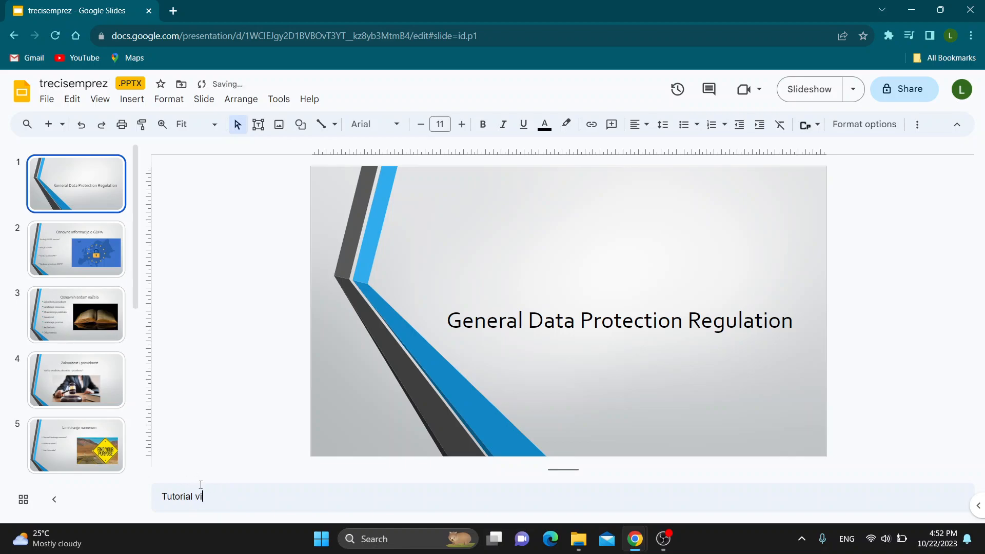
Complete the note as 'Tutorial video' and return to the Slides home page
text(deo)
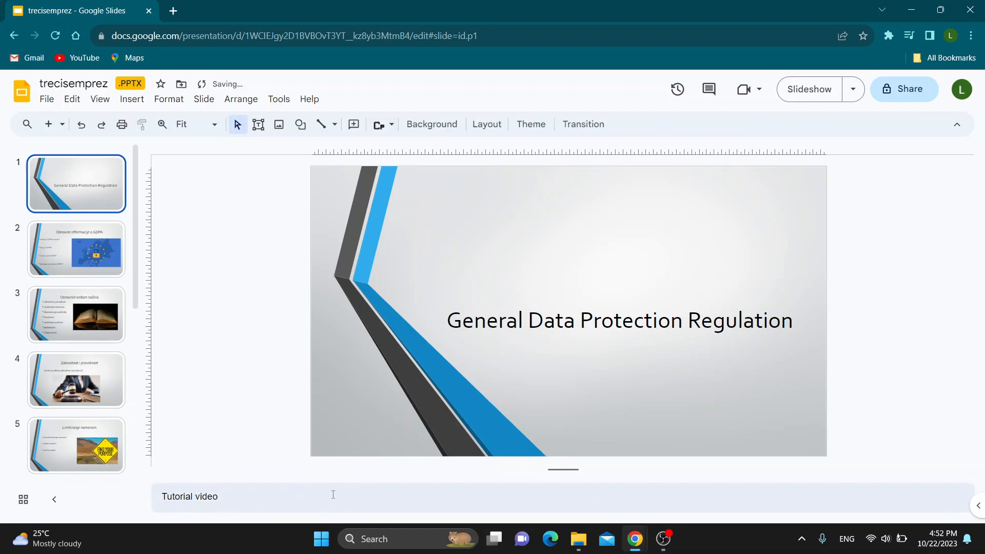
mouse_move(22, 92)
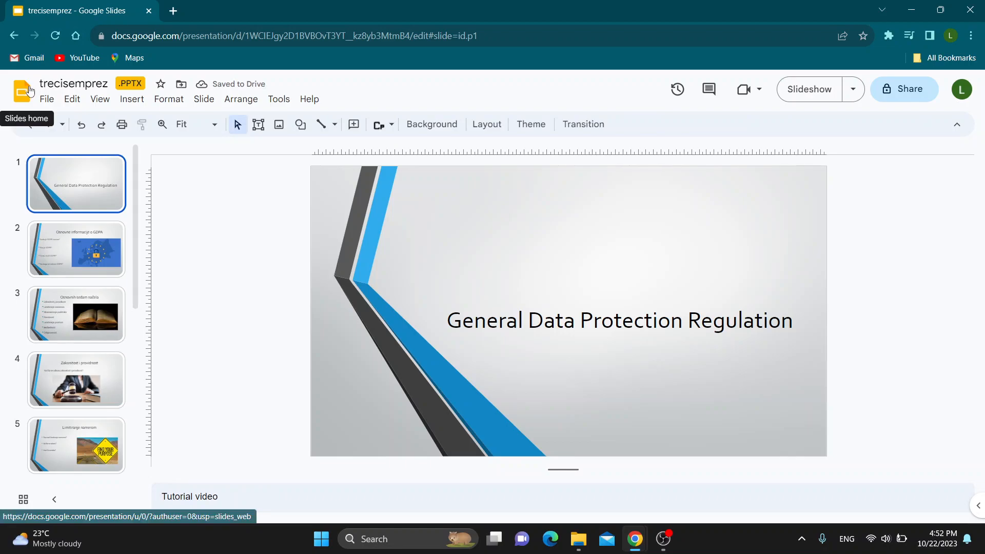
click(22, 90)
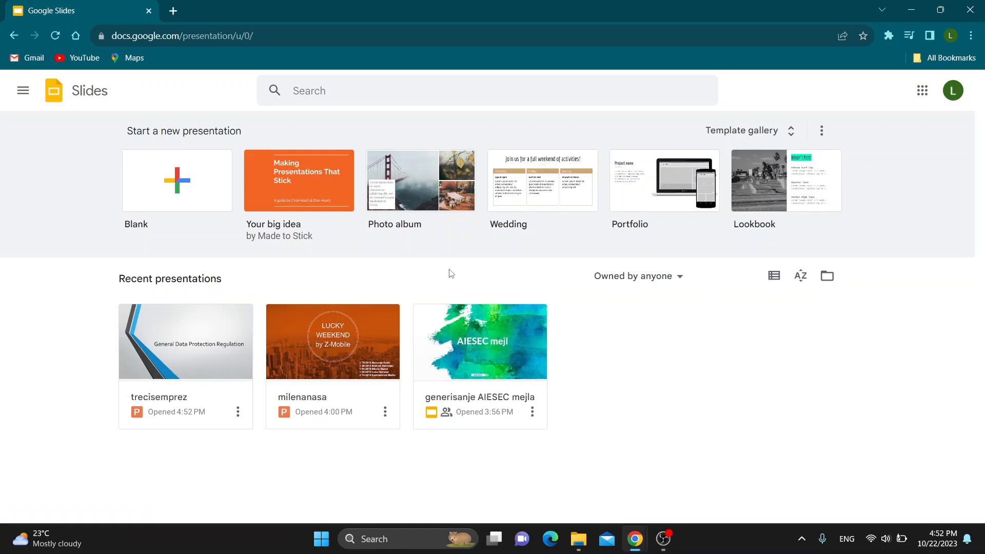
mouse_move(754, 433)
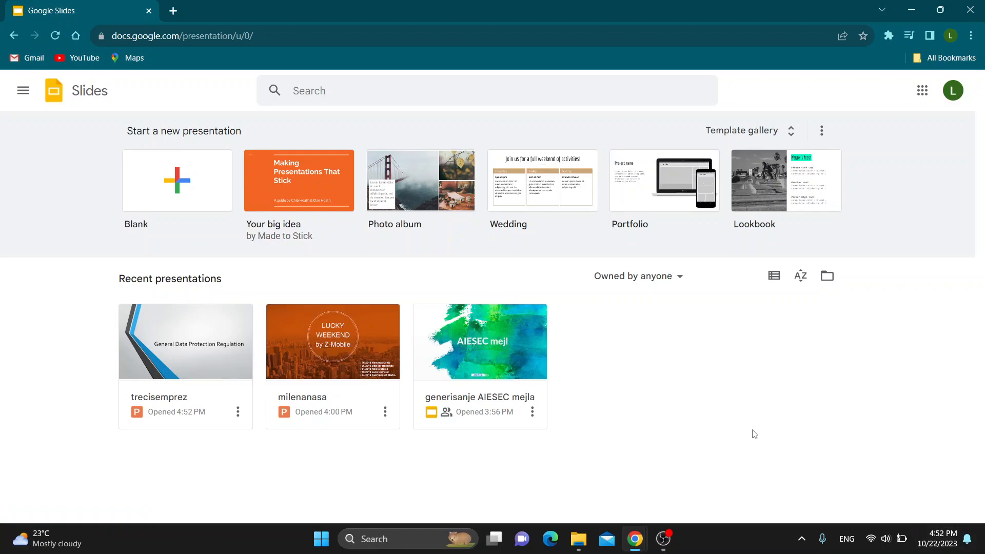